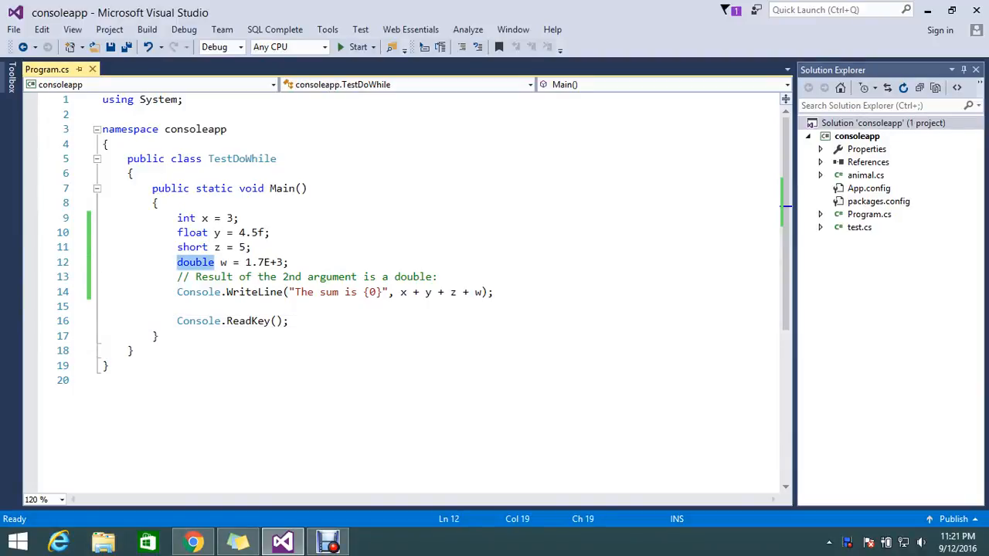
mouse_move(195, 262)
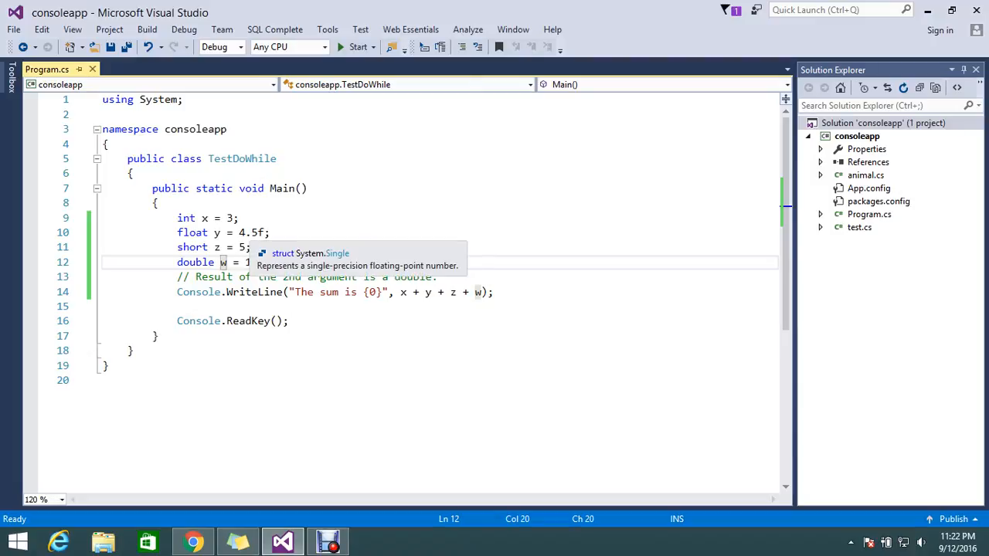
Step: Enter the value 1.7E+3, then build and run so the console prints 'The sum is 1712.5'
type("1.7E+3;")
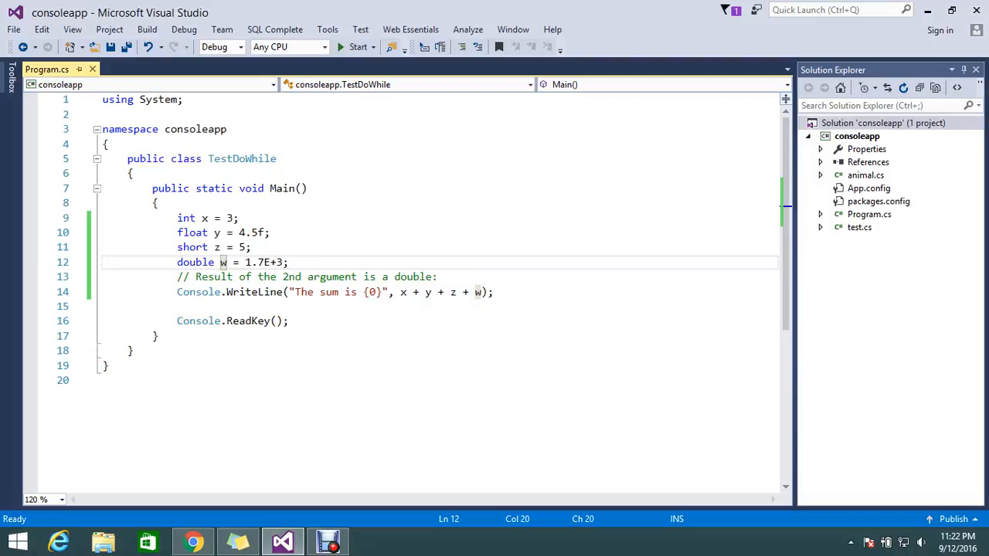
left_click(288, 262)
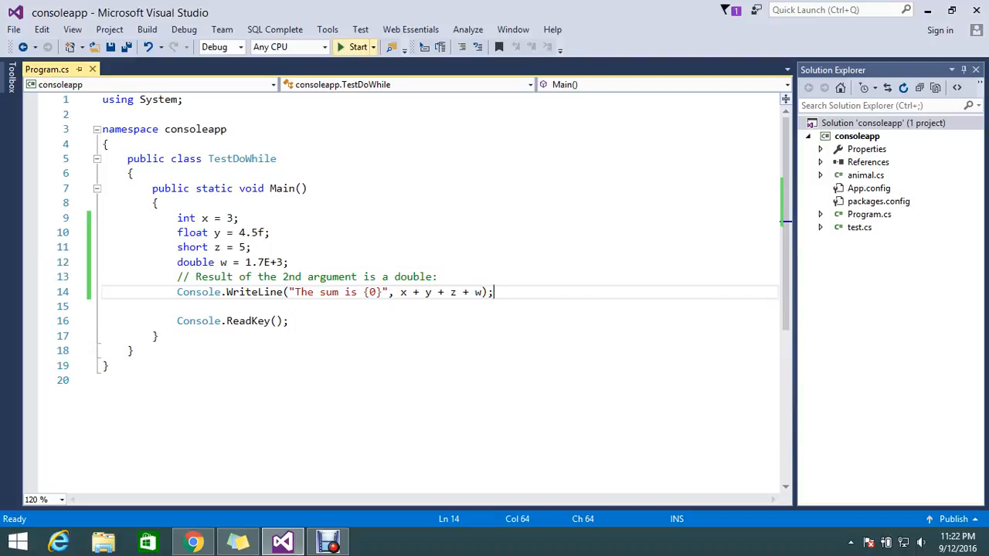
left_click(357, 47)
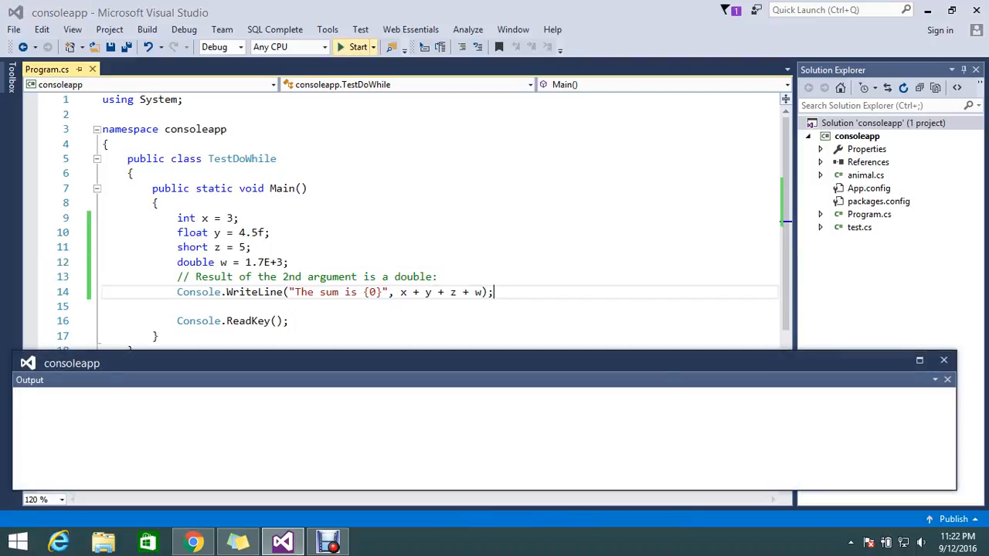
left_click(357, 47)
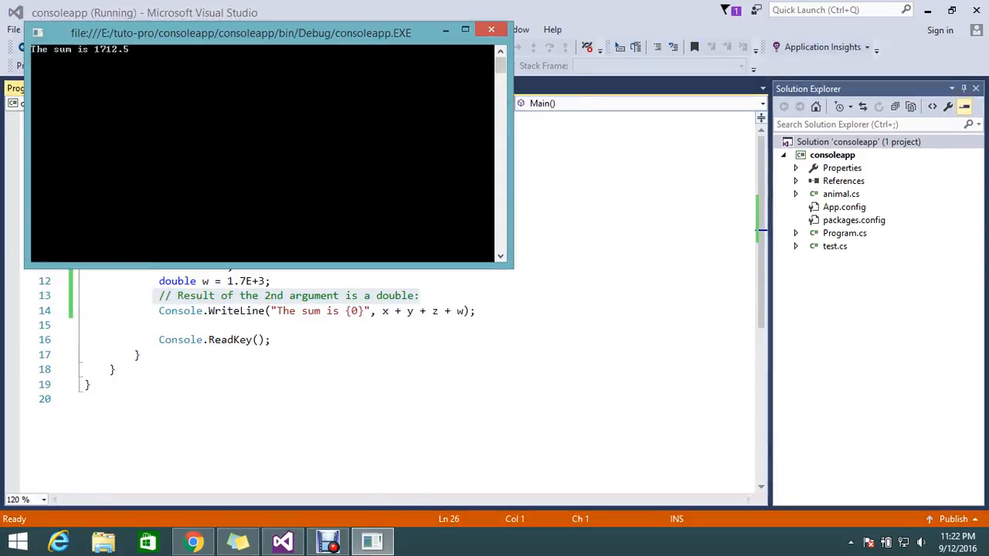
left_click_drag(239, 32, 663, 196)
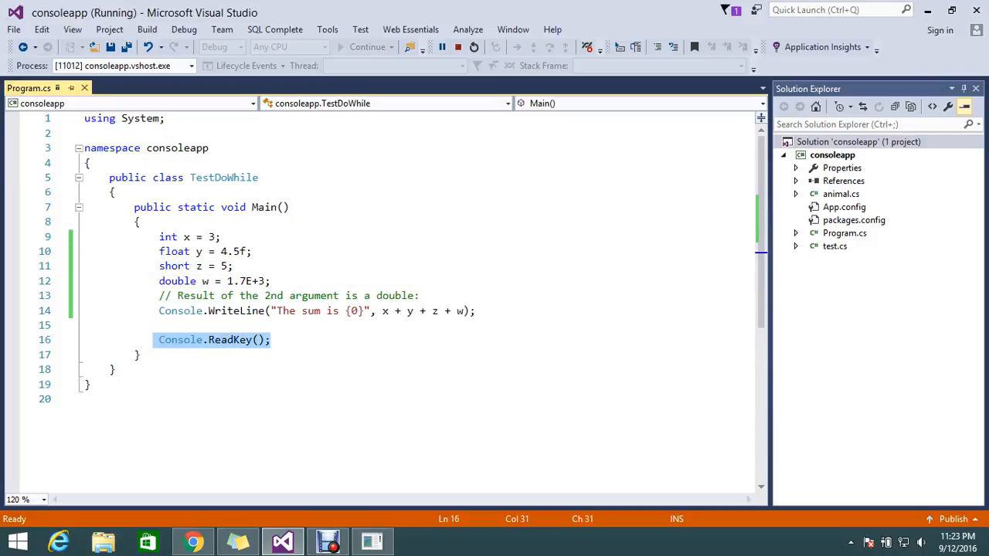
mouse_move(168, 237)
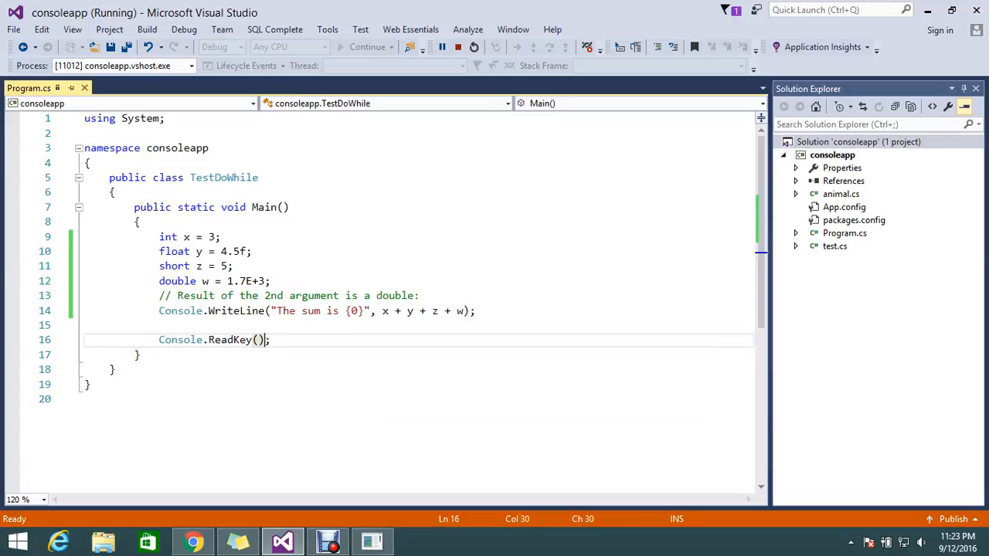
triple_click(214, 340)
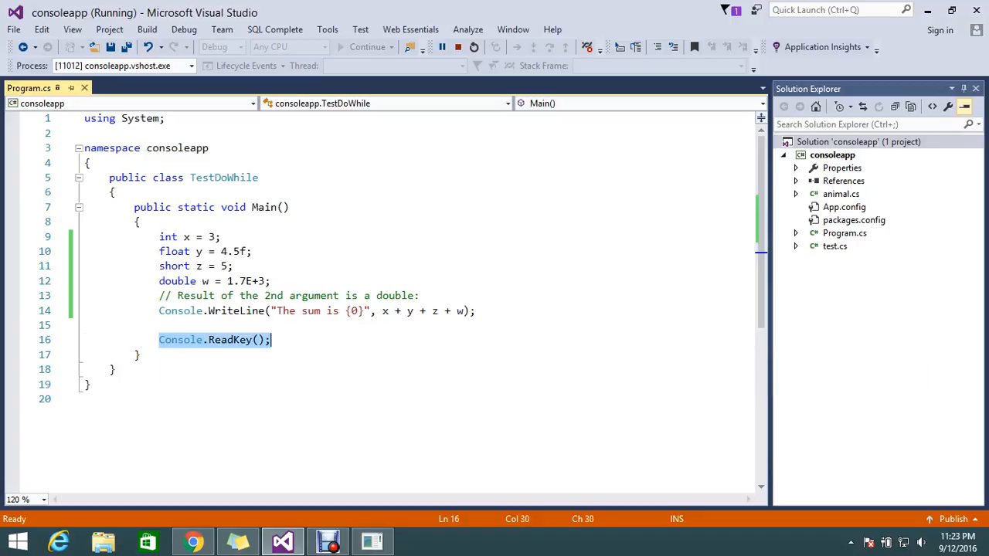
left_click(271, 340)
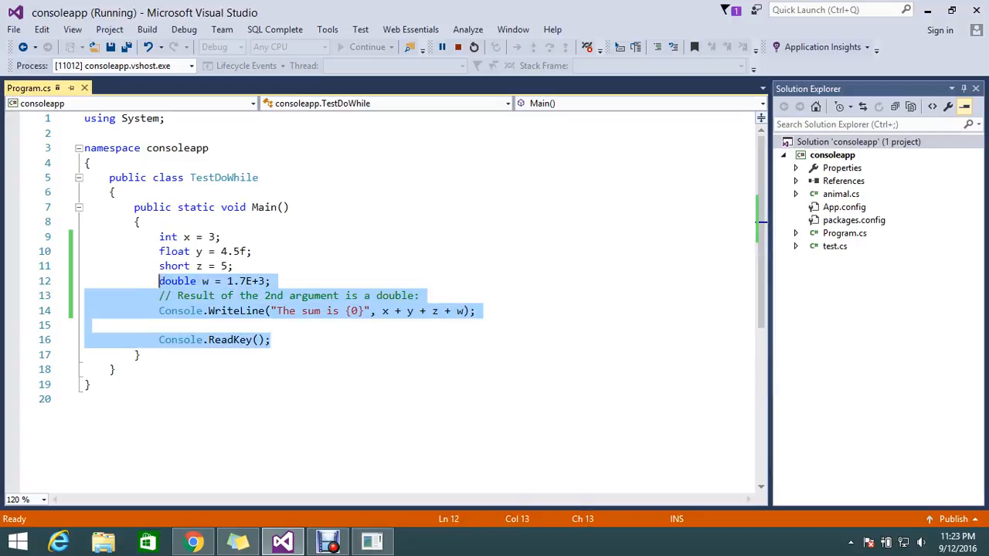
left_click(177, 296)
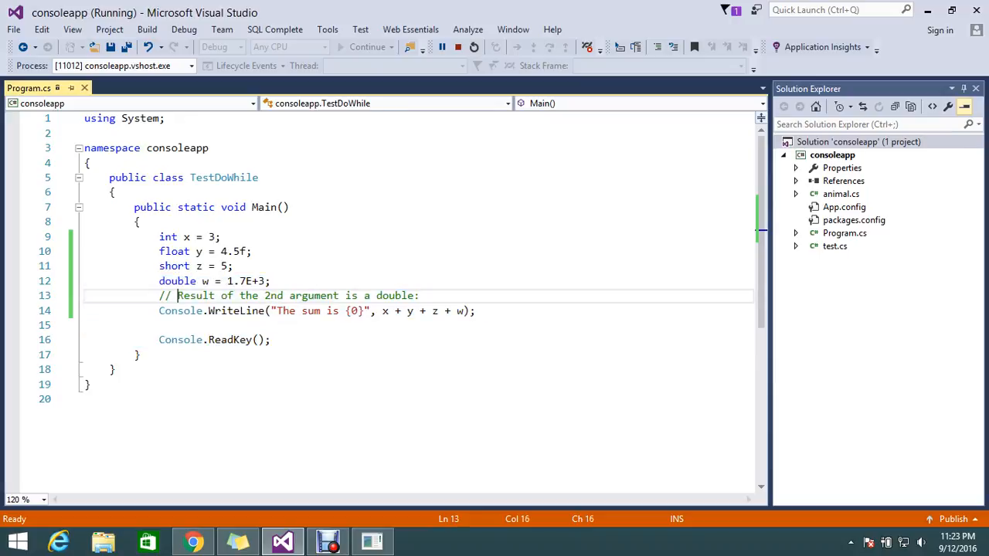
left_click_drag(176, 295, 158, 324)
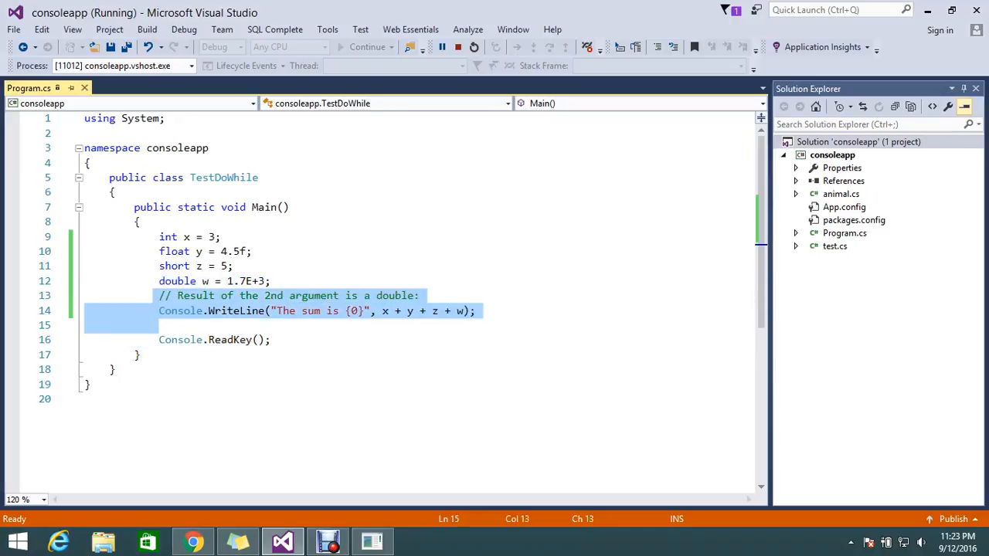